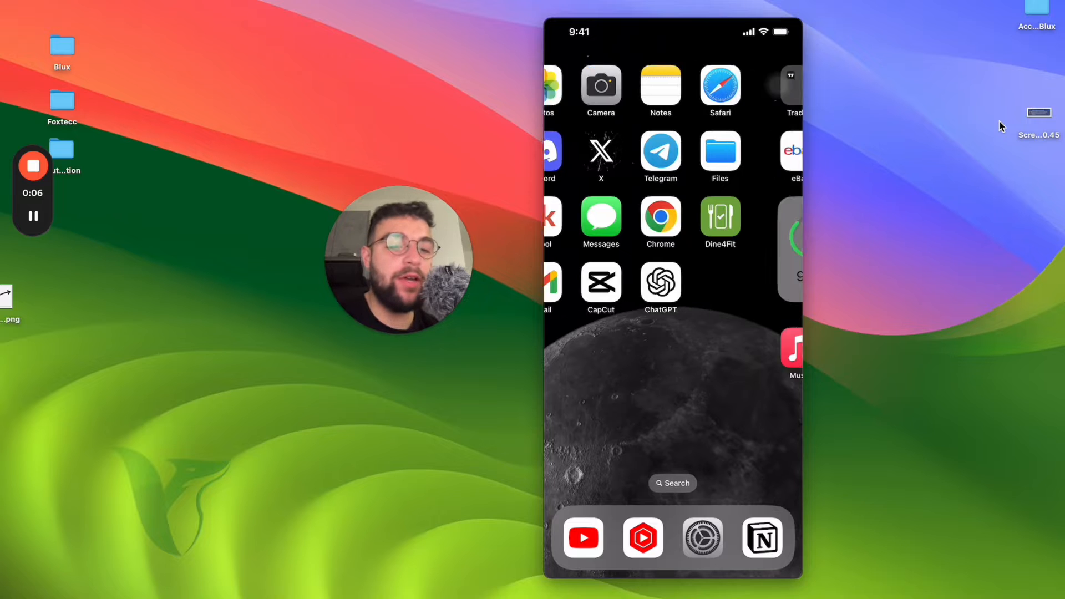
# - Swipe left to the second Home Screen page with the Music app and Batteries widget
pyautogui.hscroll(-3)
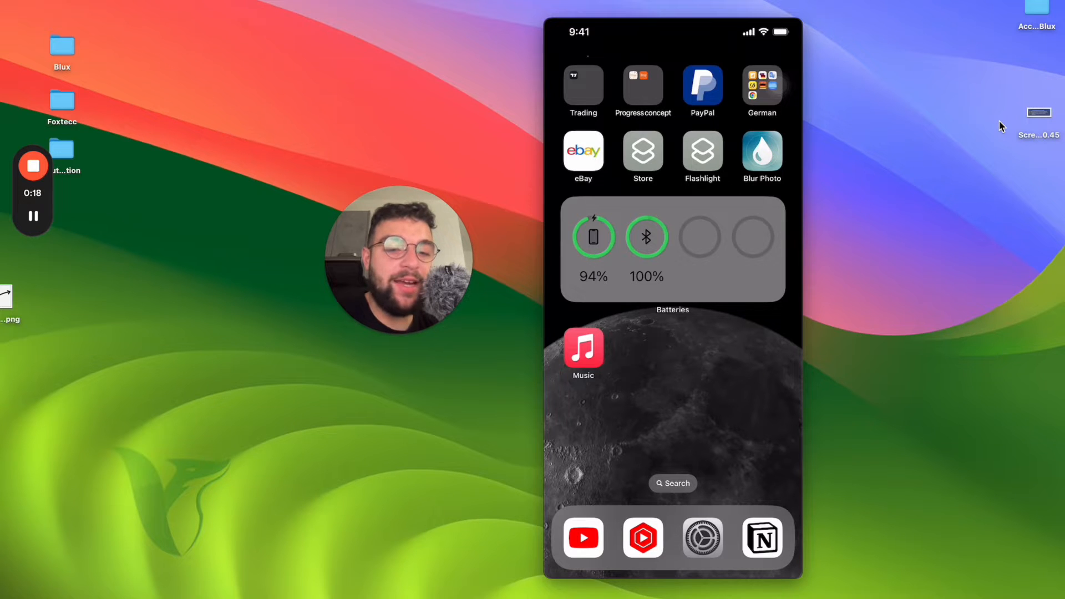
pyautogui.click(583, 348)
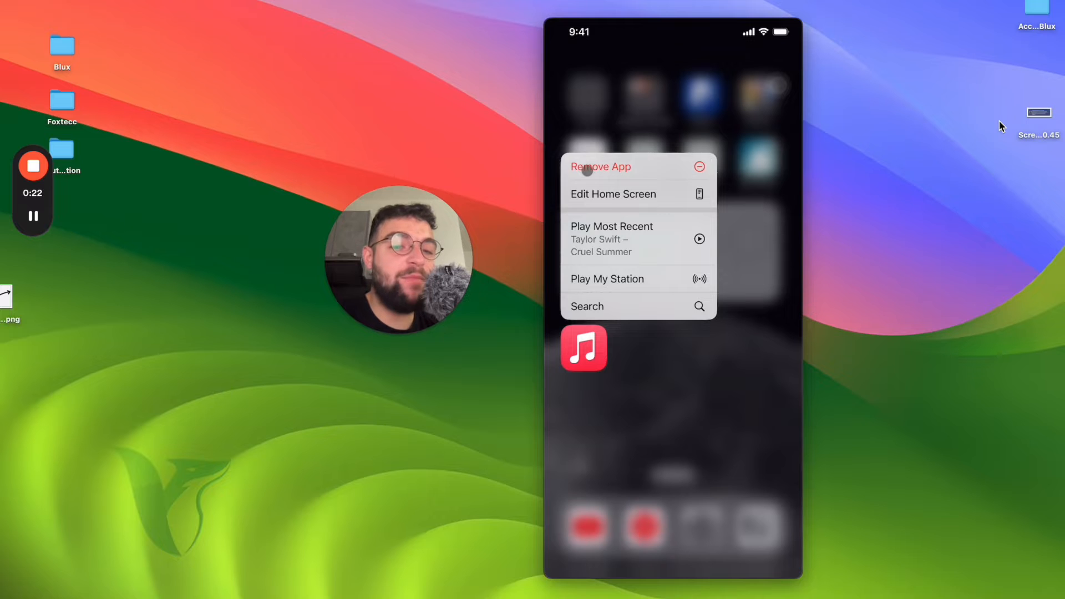
pyautogui.click(600, 166)
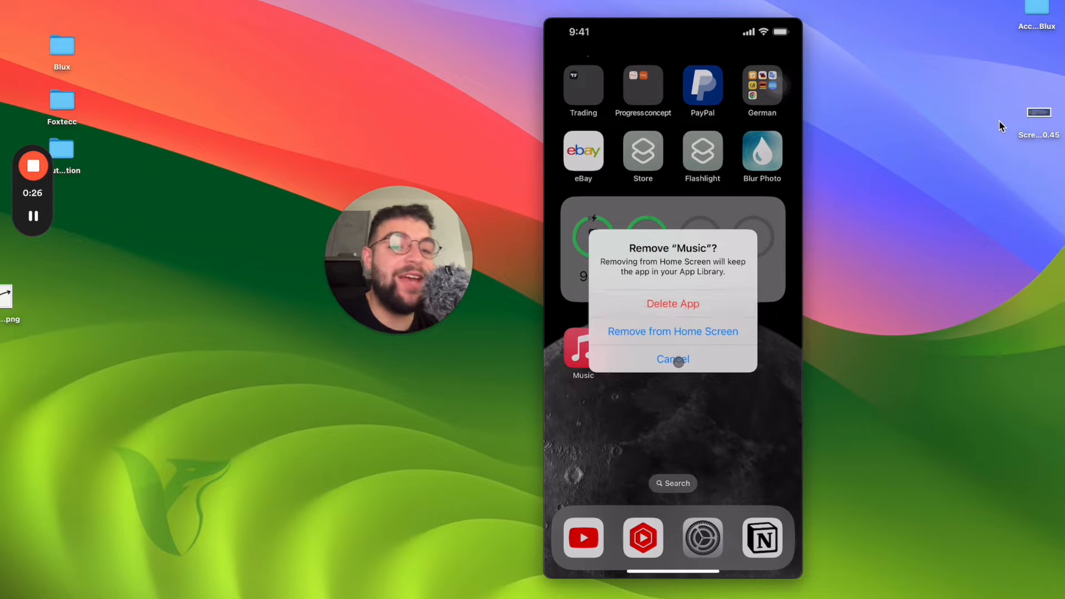
pyautogui.click(672, 359)
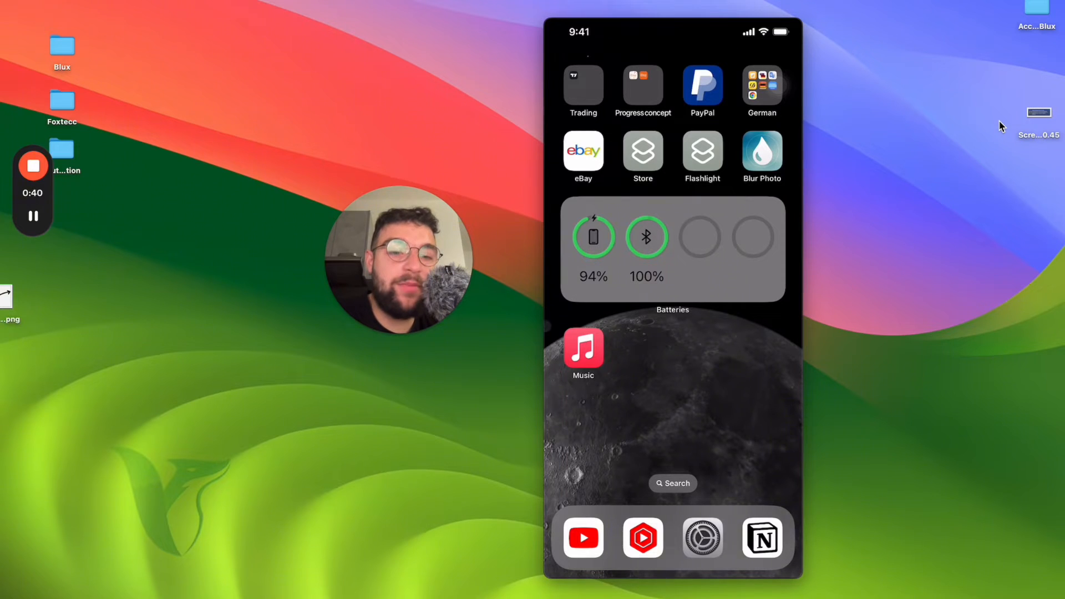
# - Open Settings and the Apple ID banner page, briefly returning to the main list and back
pyautogui.click(701, 538)
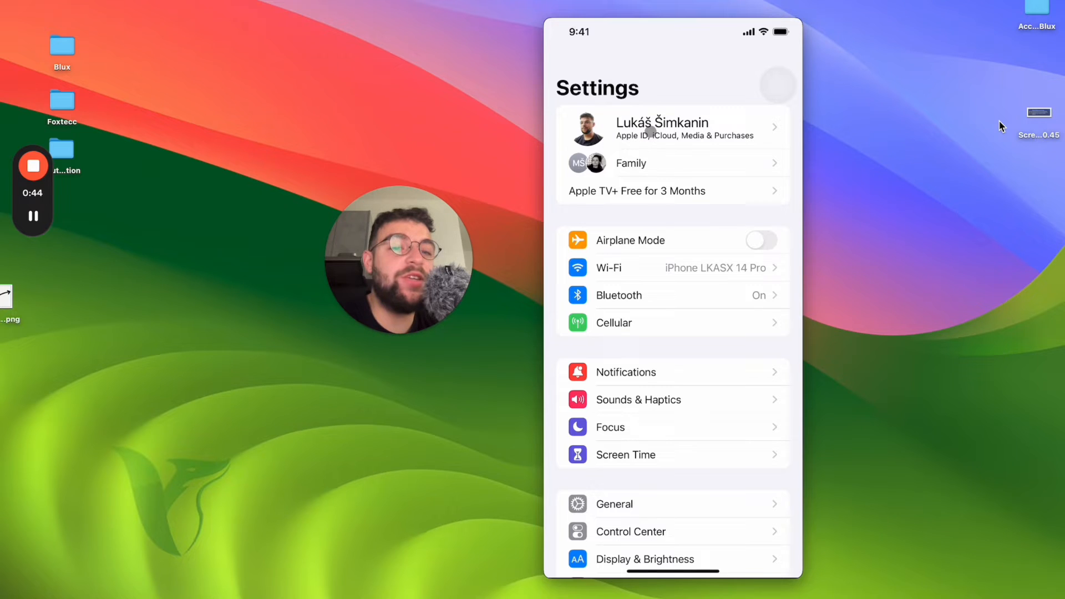
pyautogui.click(672, 129)
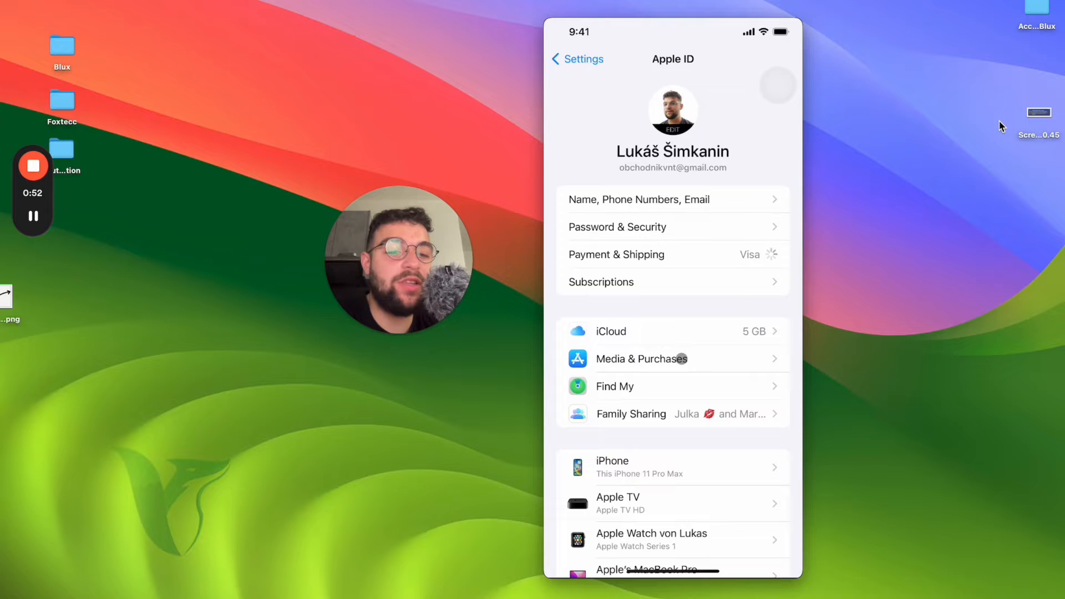
pyautogui.click(576, 59)
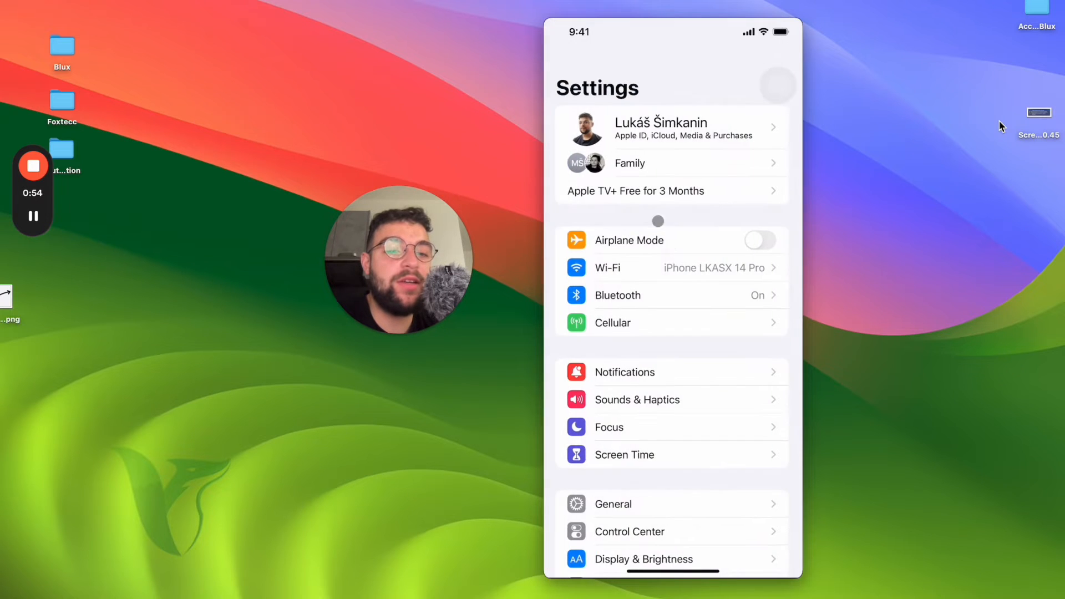
pyautogui.click(671, 129)
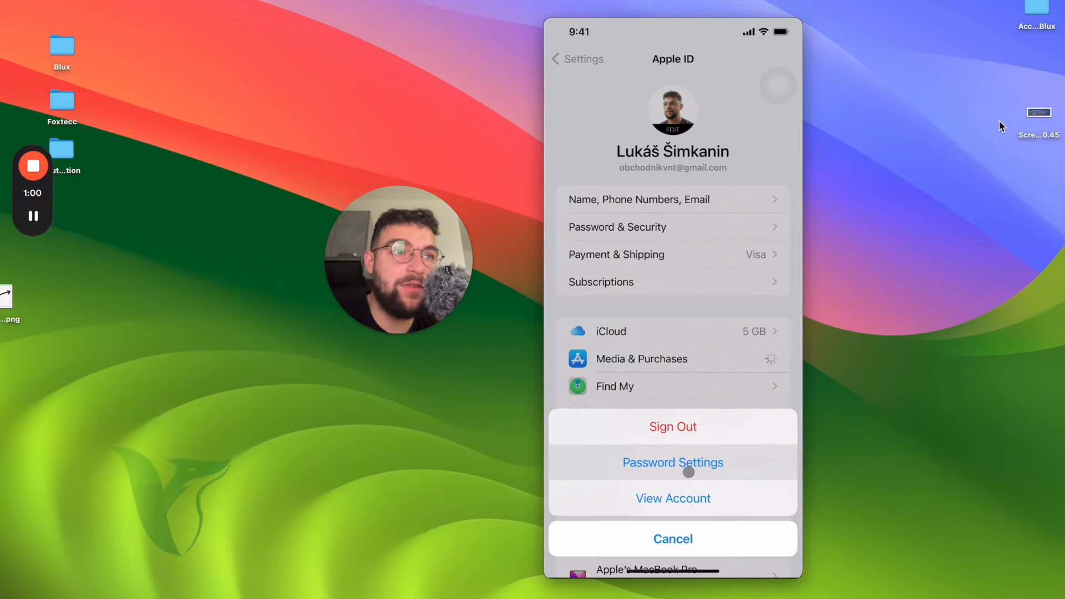
# - Open View Account and scroll Account Settings down to Hidden Purchases and Remove This Device
pyautogui.click(672, 498)
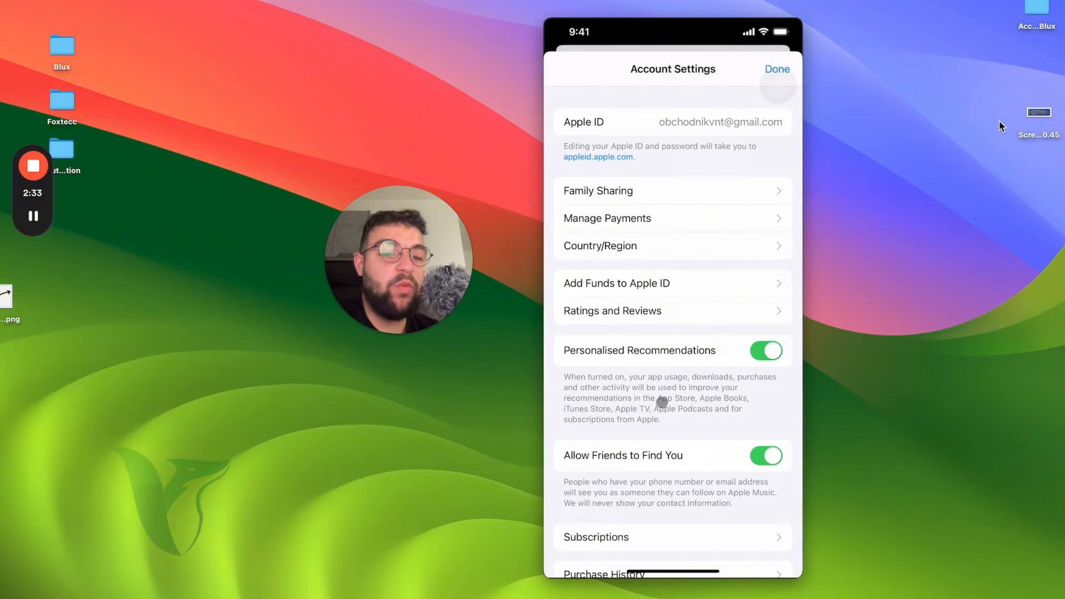
pyautogui.scroll(-3)
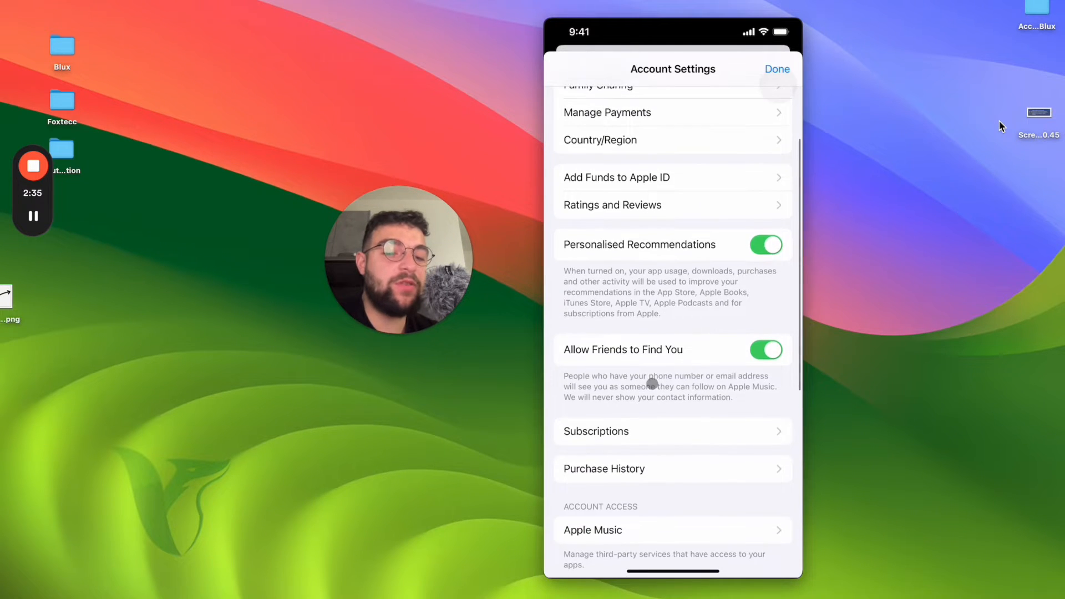
pyautogui.scroll(-3)
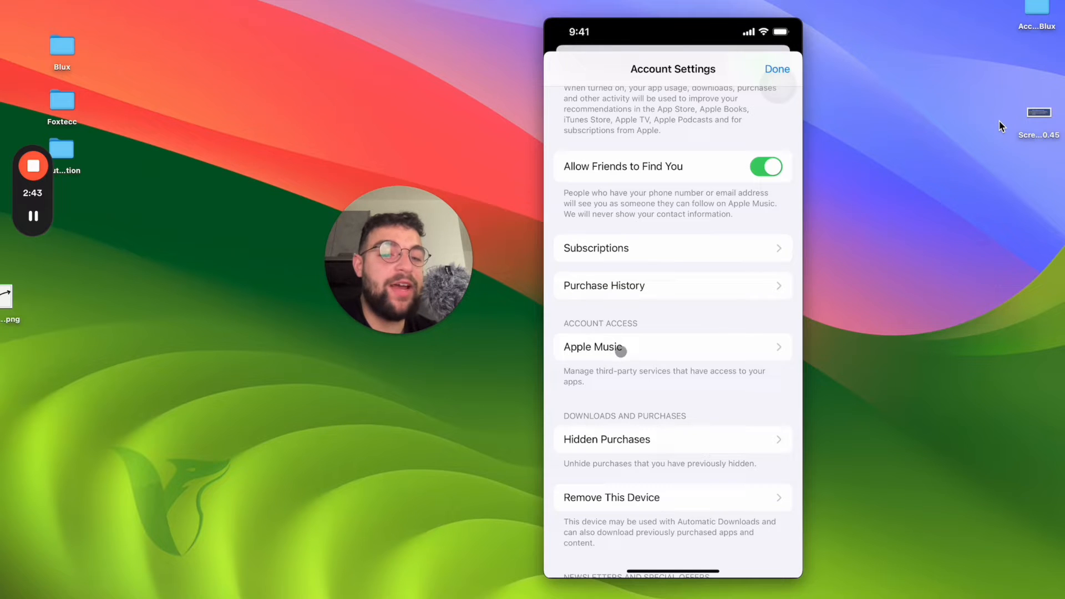
# - Open Apple Music under Account Access, listing the TV Web Player, and toggle Edit off
pyautogui.click(592, 347)
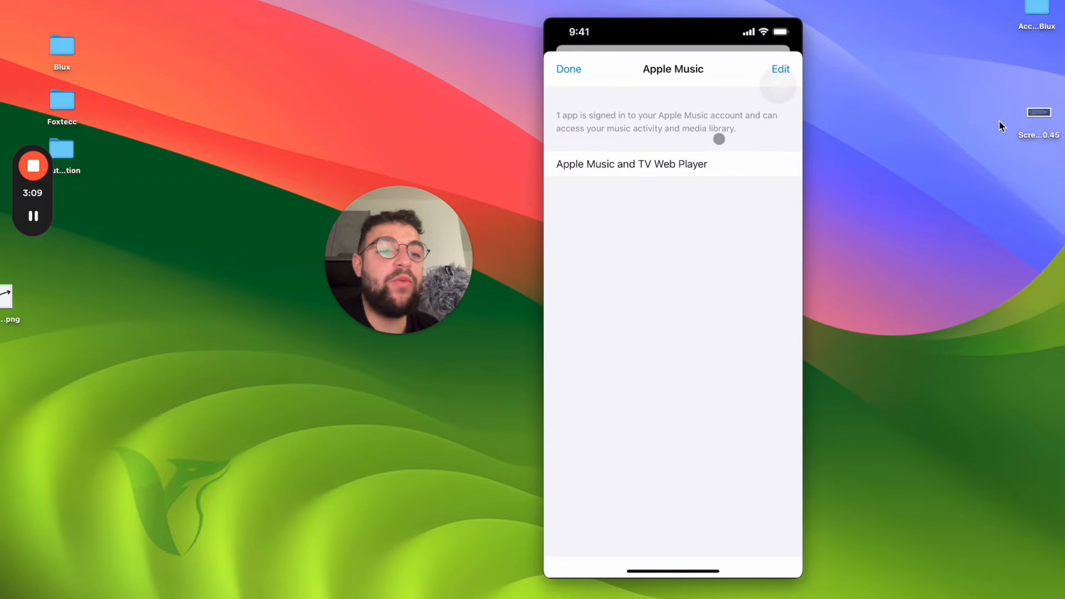
pyautogui.click(780, 69)
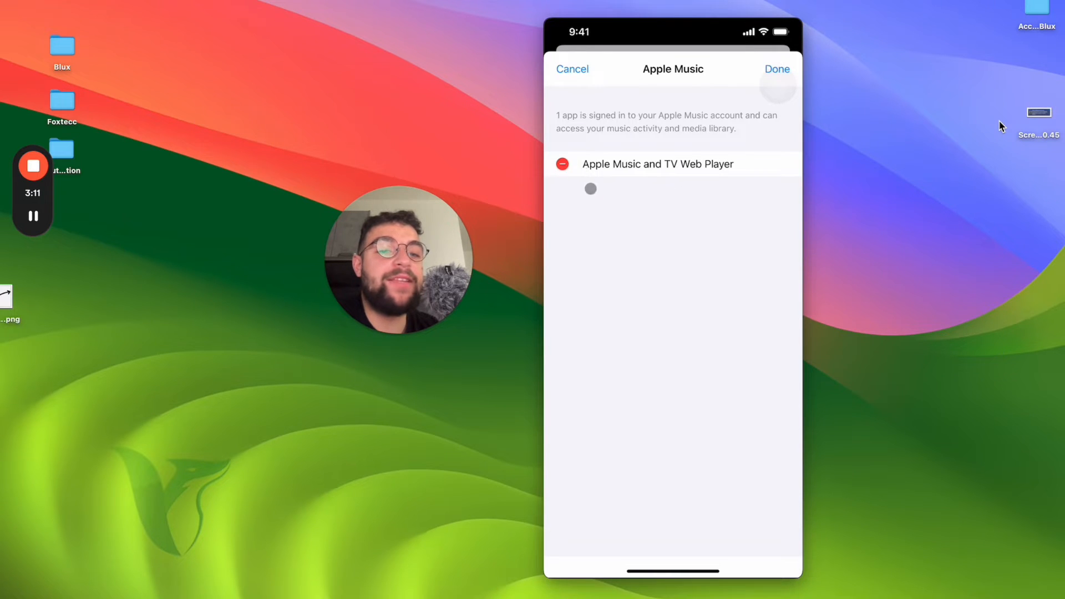
pyautogui.click(776, 69)
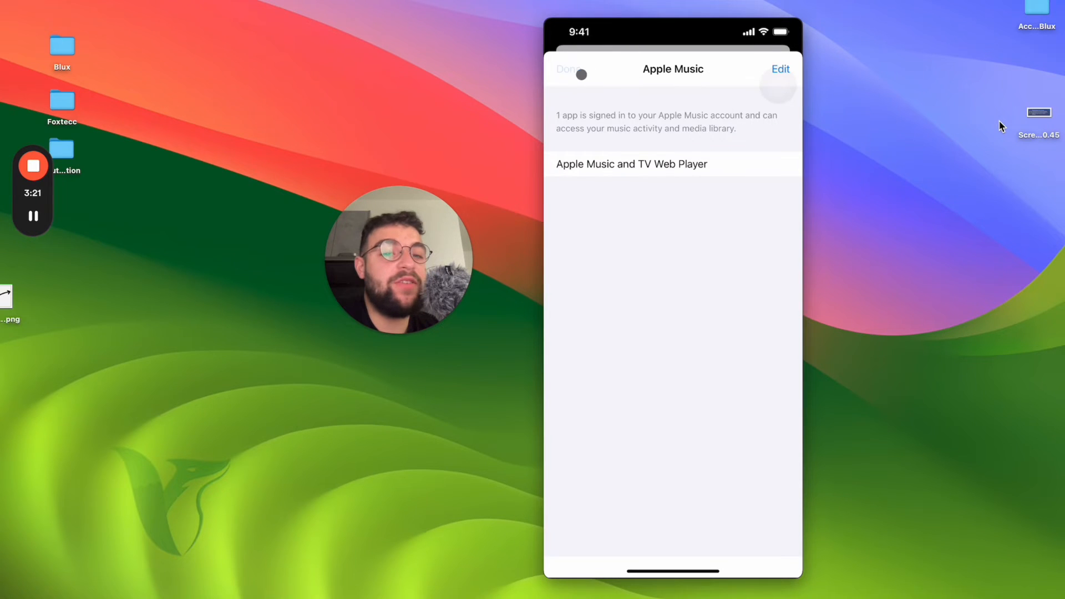
# - Tap Done on Account Settings, then go back from the Apple ID page to Settings
pyautogui.click(566, 69)
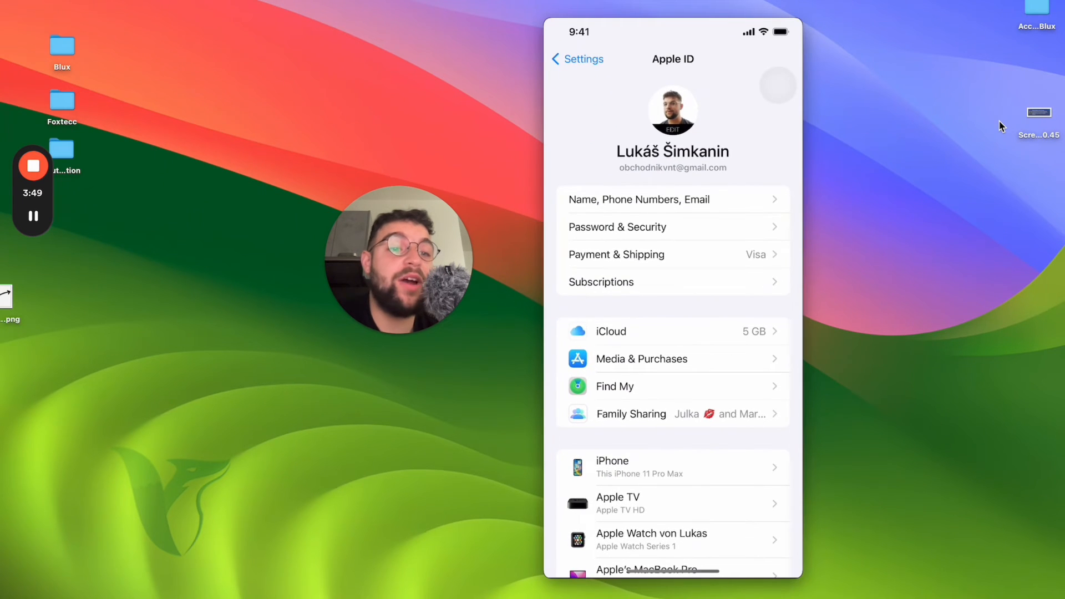
pyautogui.scroll(-3)
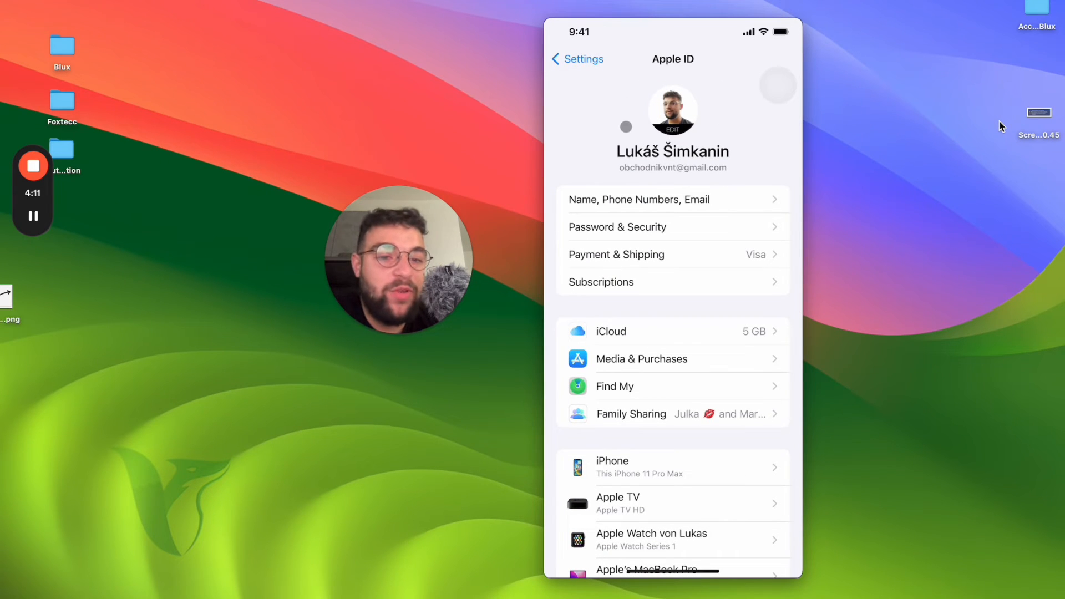
pyautogui.click(577, 60)
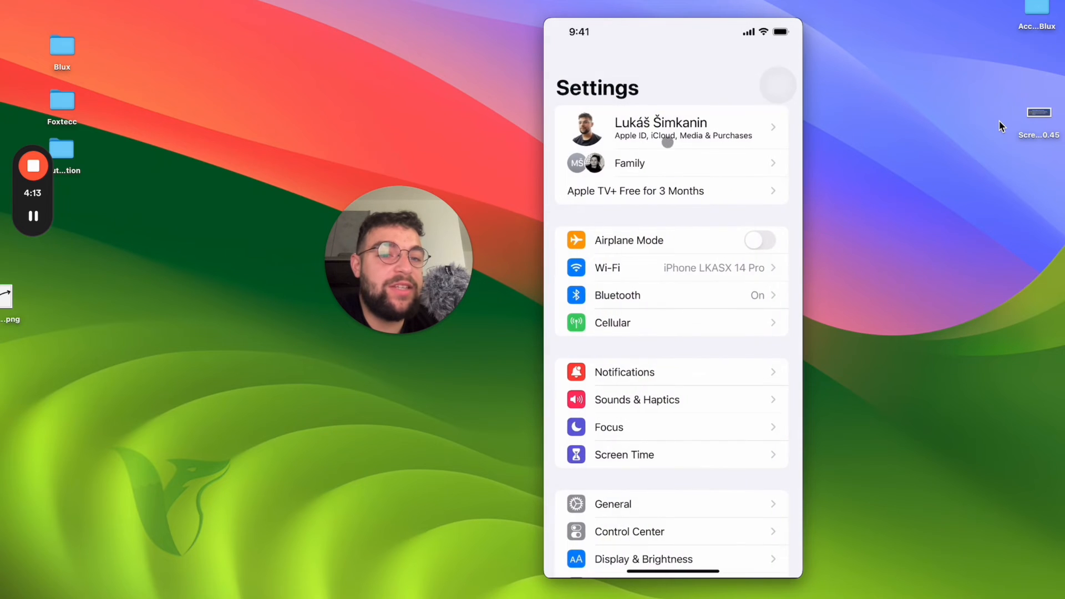
pyautogui.click(670, 128)
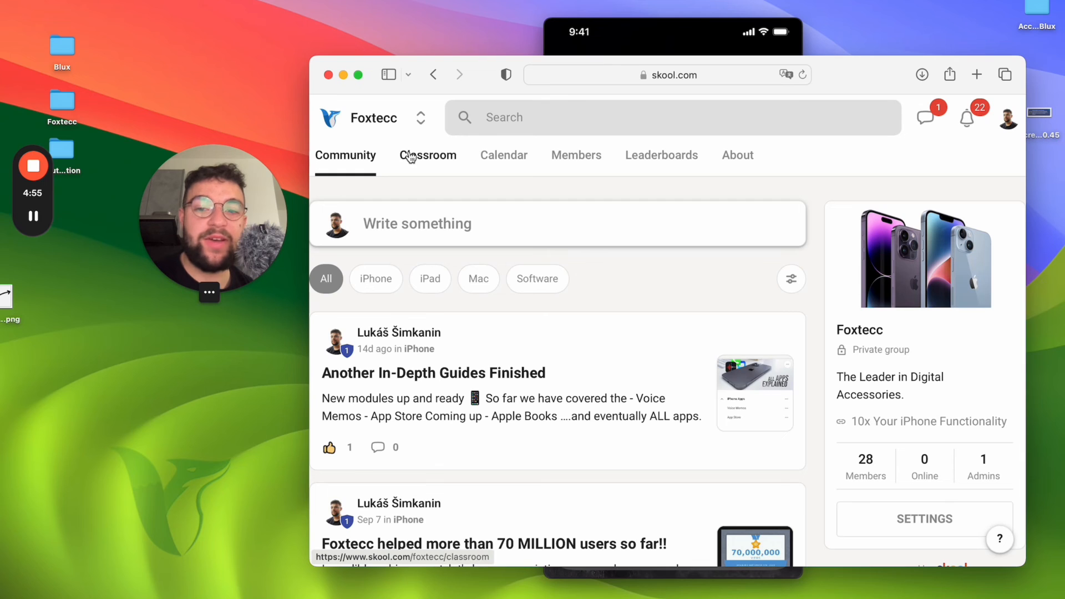
# - Open the Foxtecc group's Classroom tab on skool.com in Safari
pyautogui.click(427, 155)
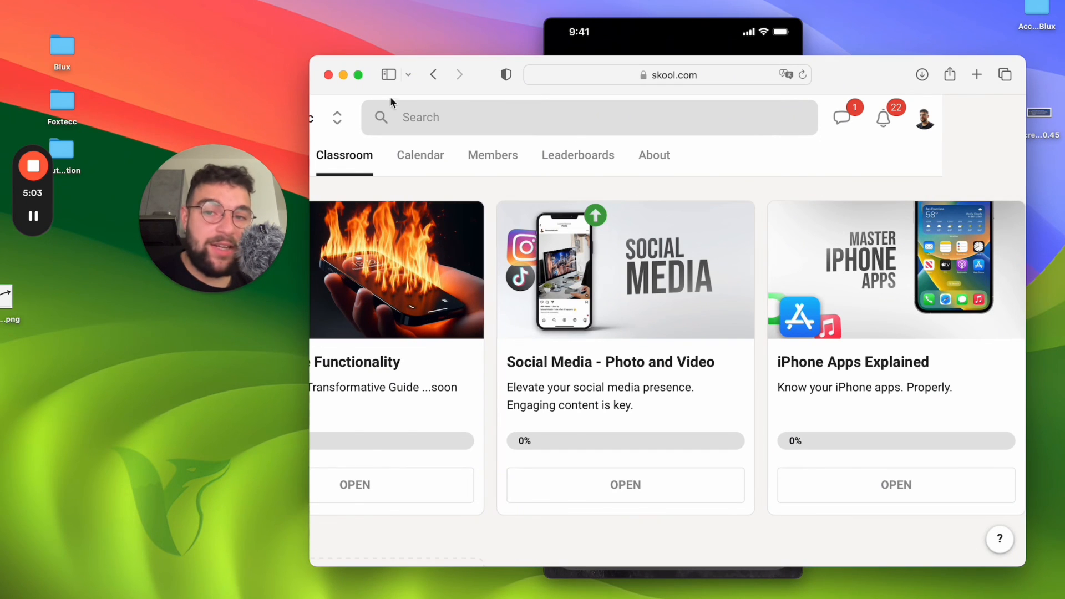
pyautogui.moveTo(343, 81)
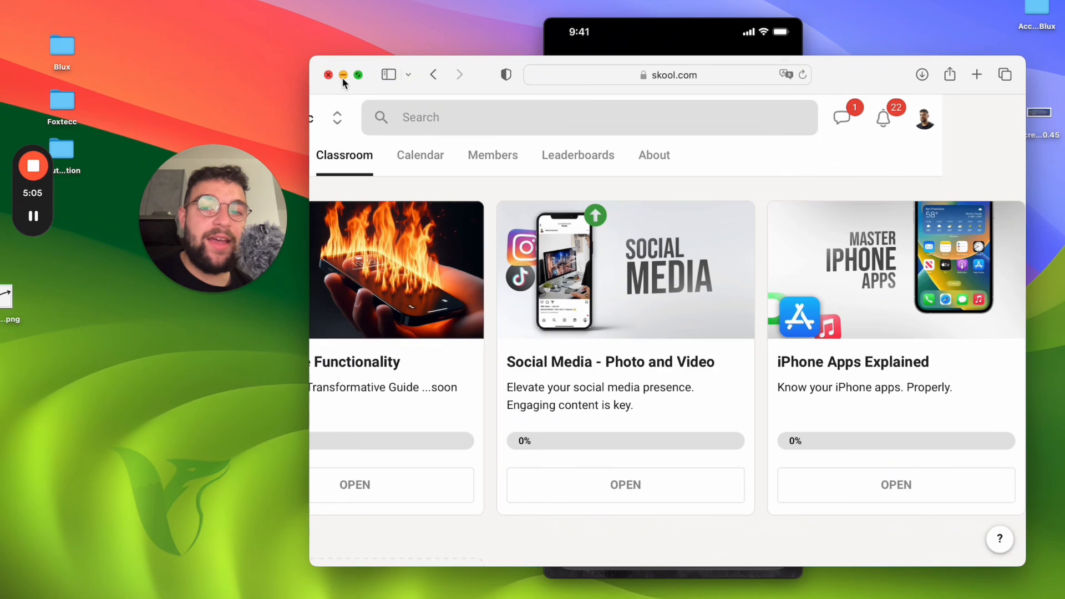